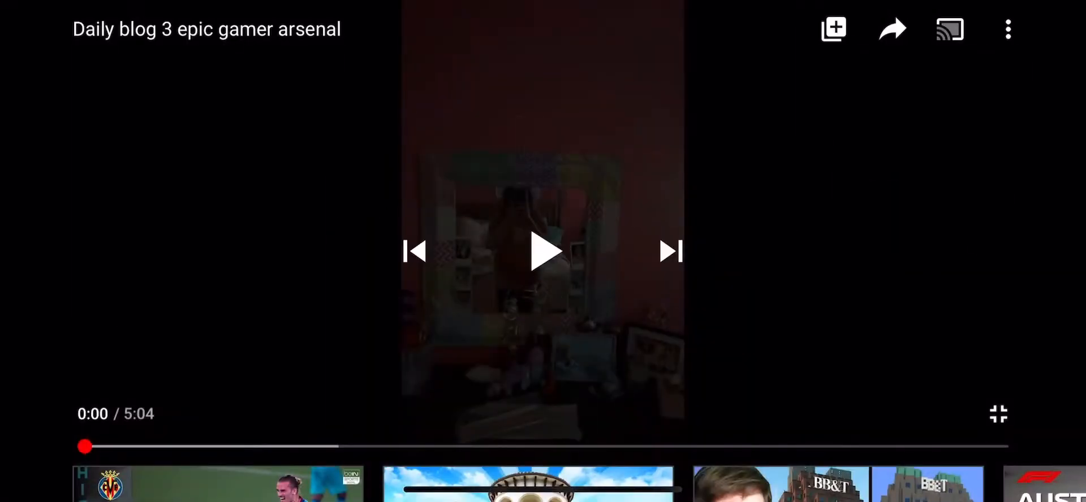
Step: Hide the player controls over the fullscreen 'Daily blog 3 epic gamer arsenal' video
click(542, 251)
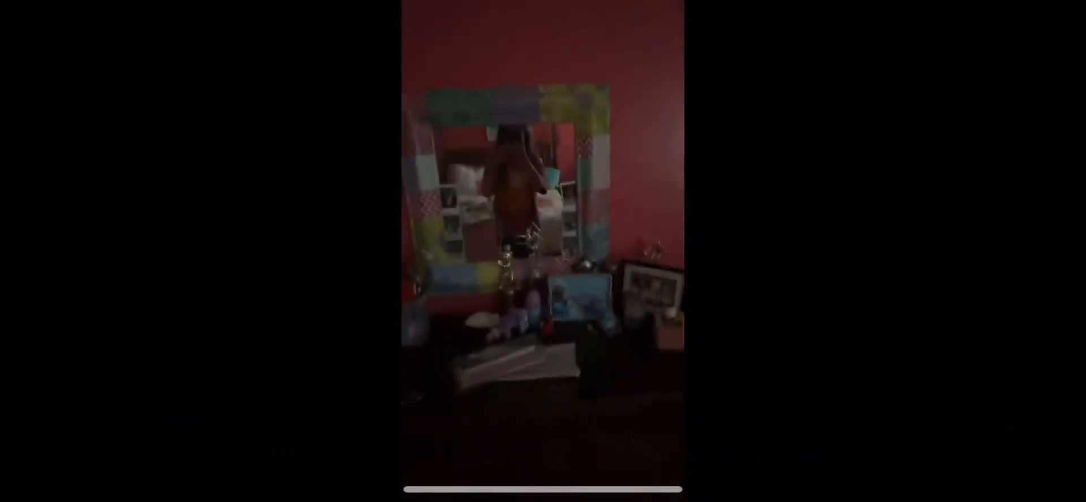